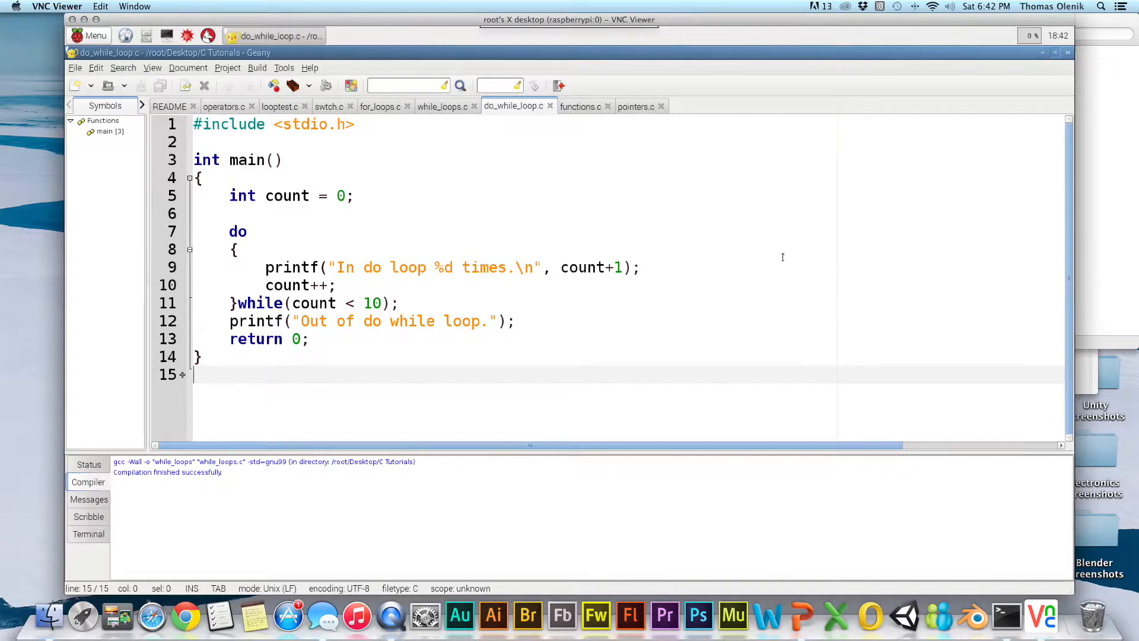
mouse_move(608, 234)
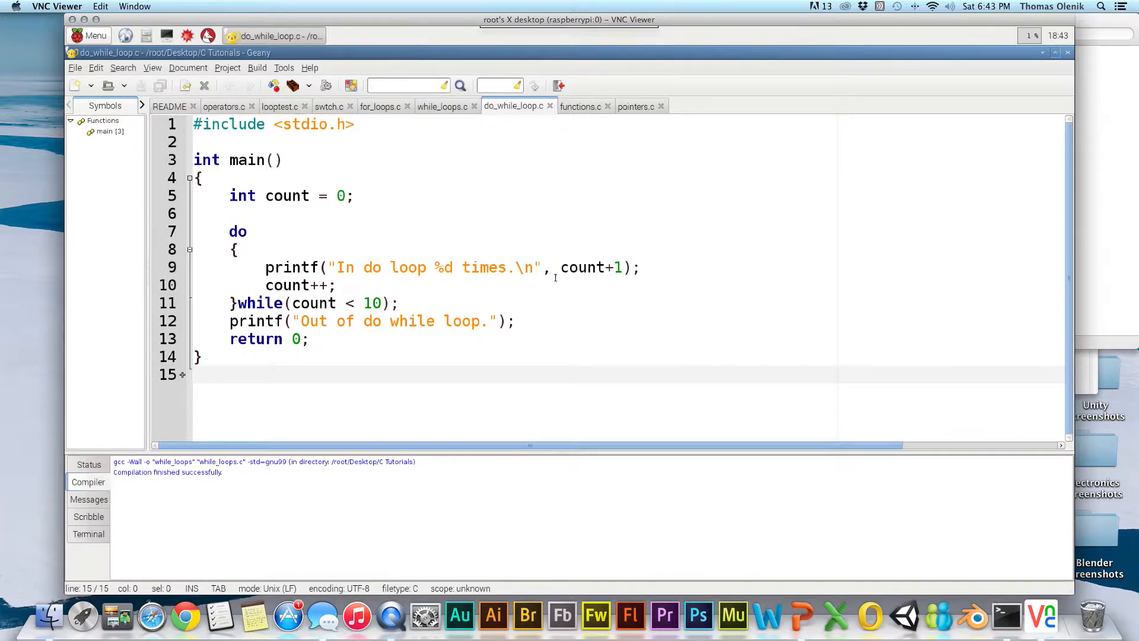
mouse_move(595, 267)
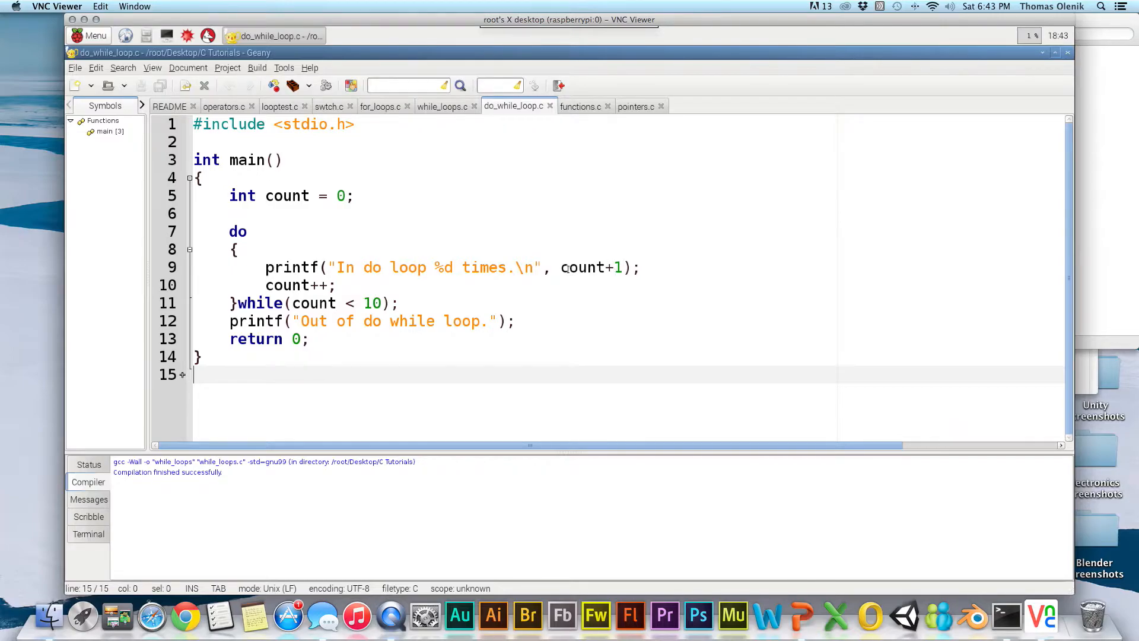
Compile do_while_loop.c successfully, then put the caret at count's starting value 0 on line 5
double_click(585, 268)
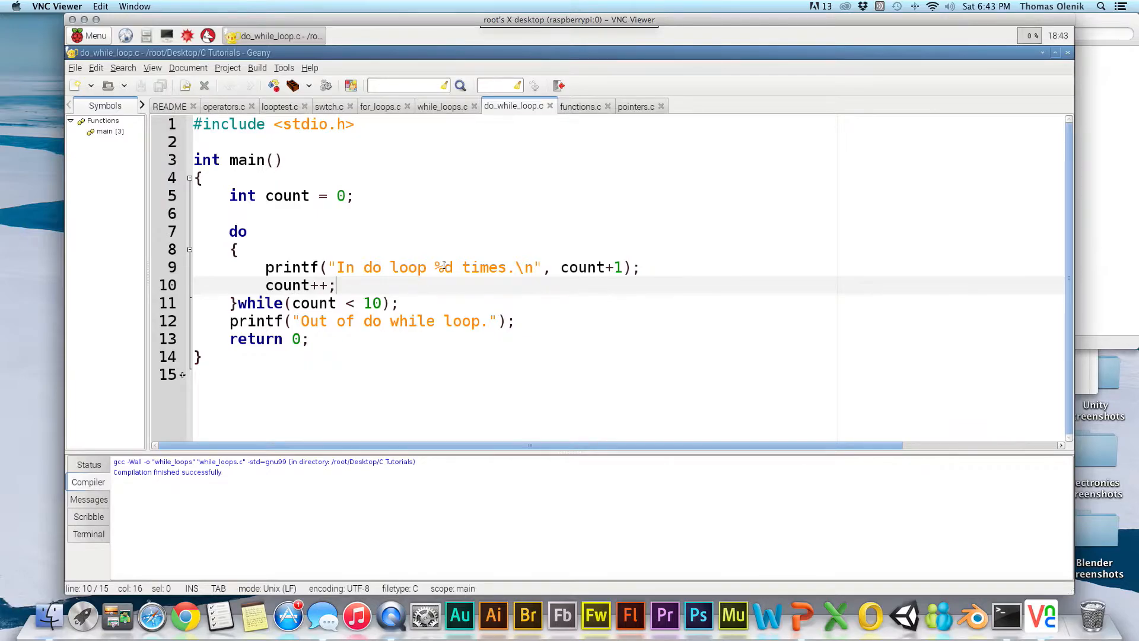
mouse_move(316, 232)
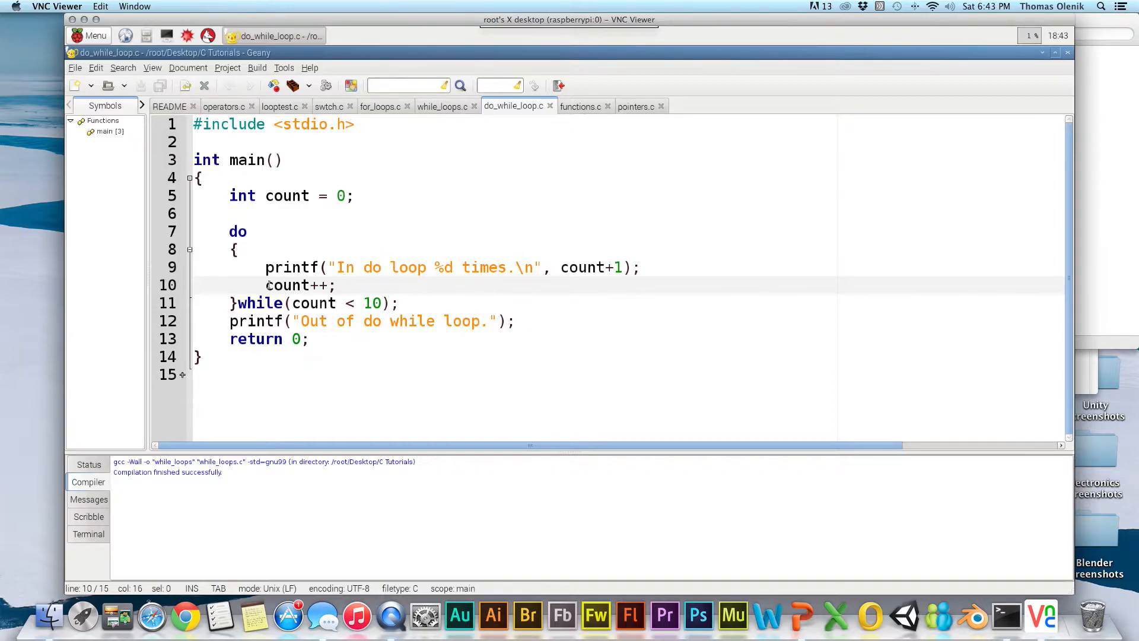
click(334, 285)
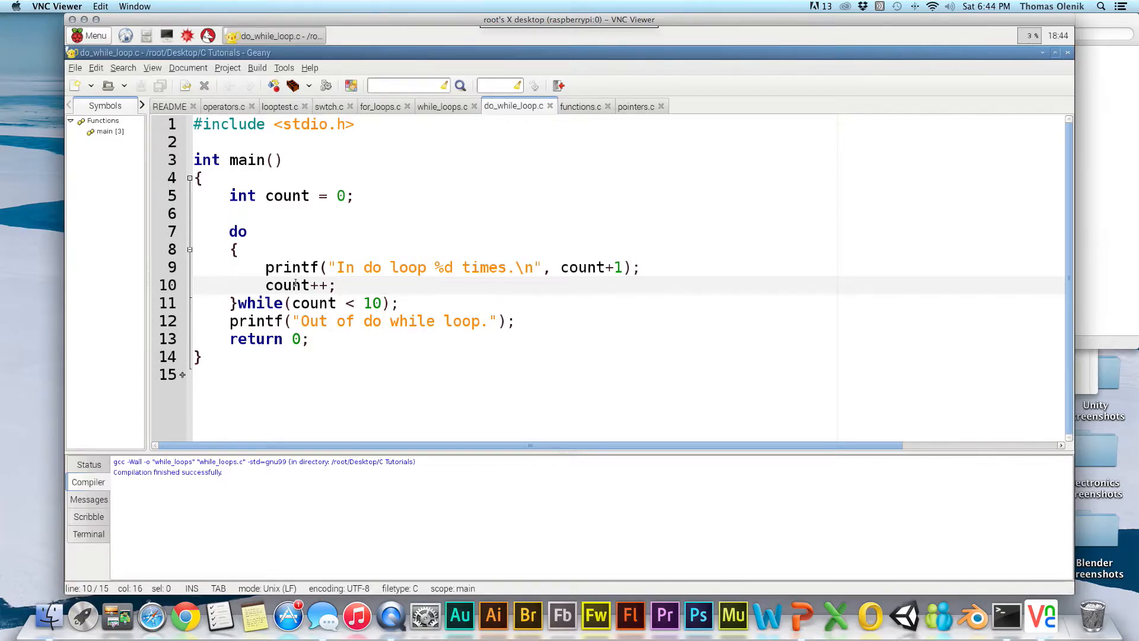
click(334, 285)
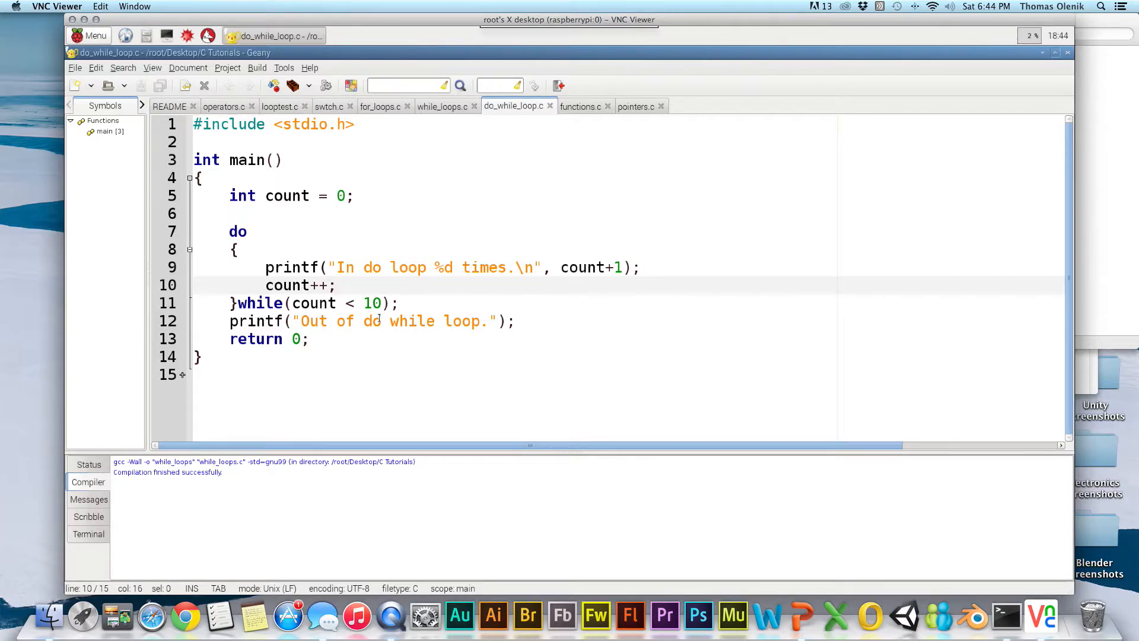
text(o)
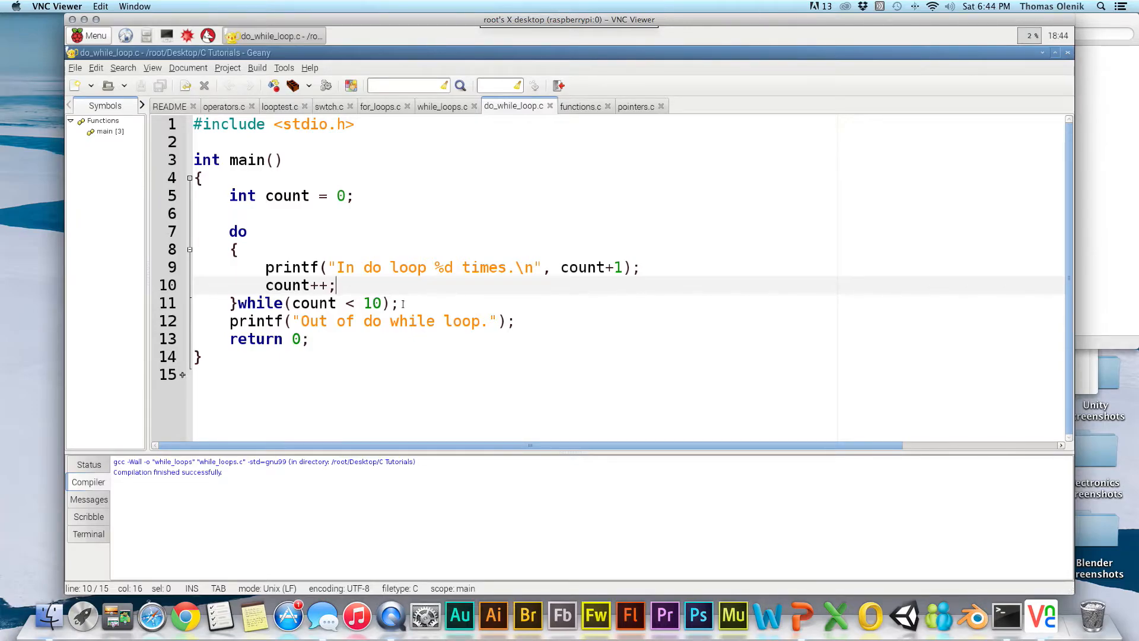
click(397, 303)
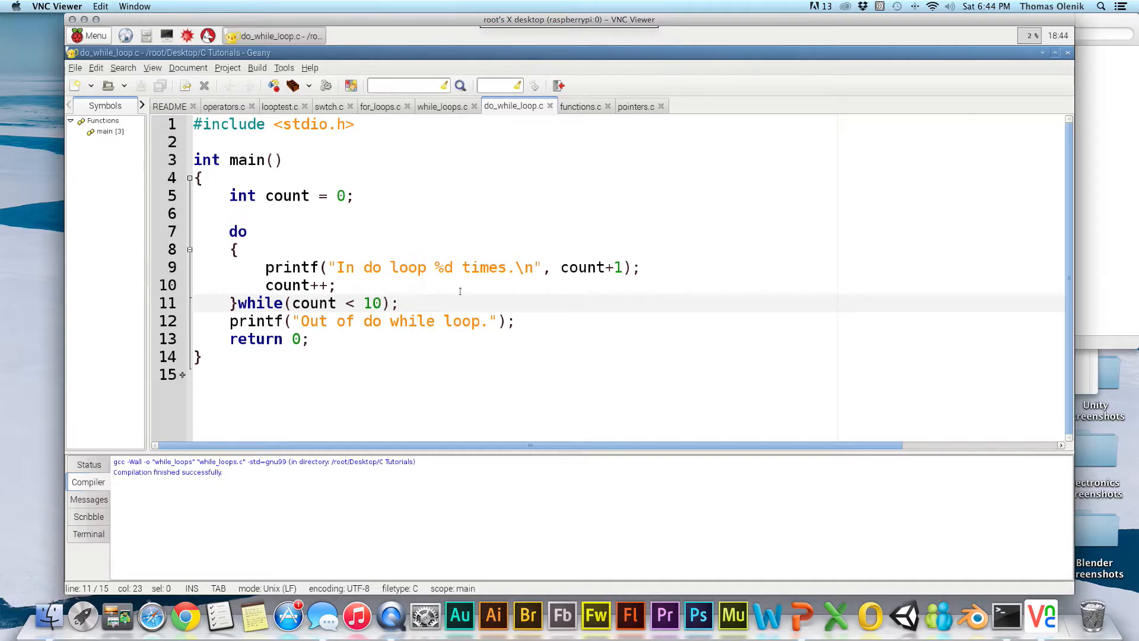
click(350, 86)
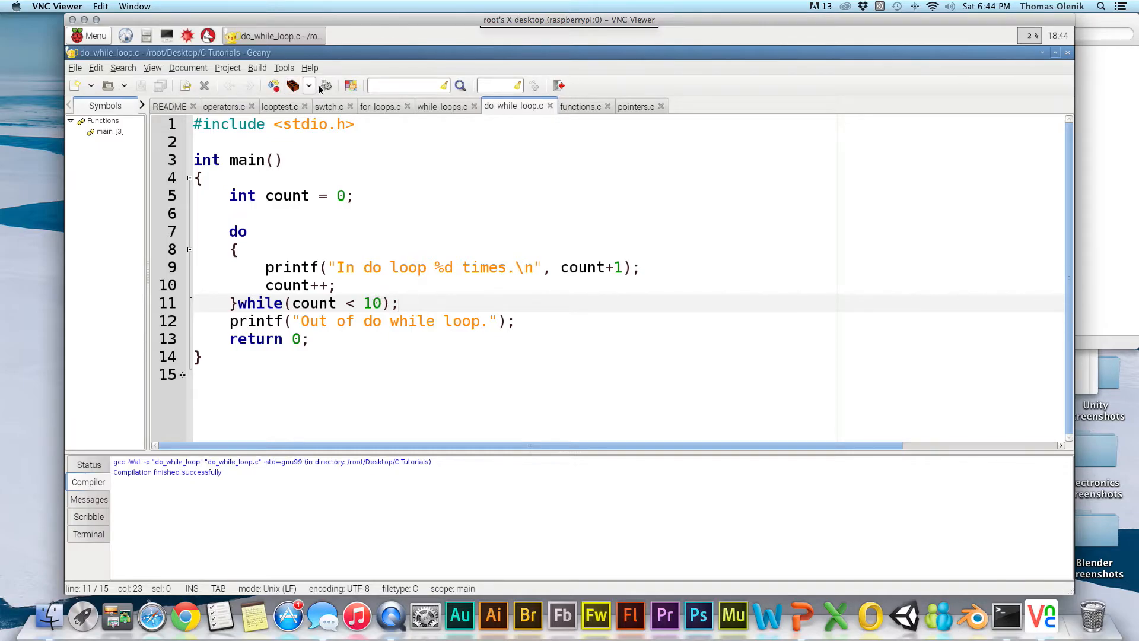
click(292, 85)
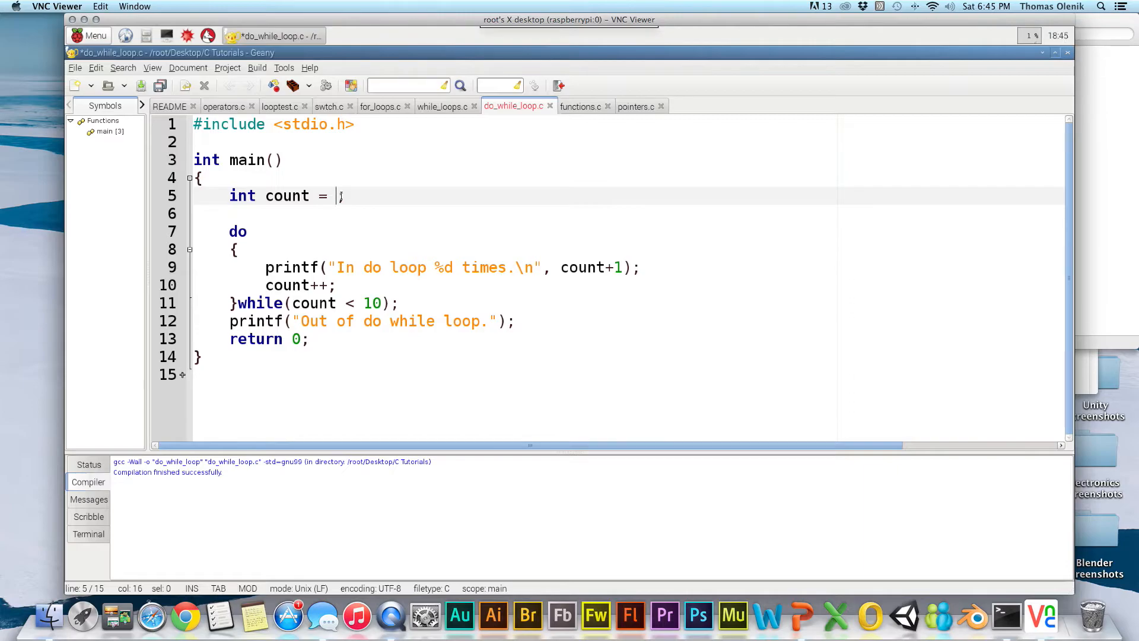
Enter 10 as count's starting value on line 5
text(10)
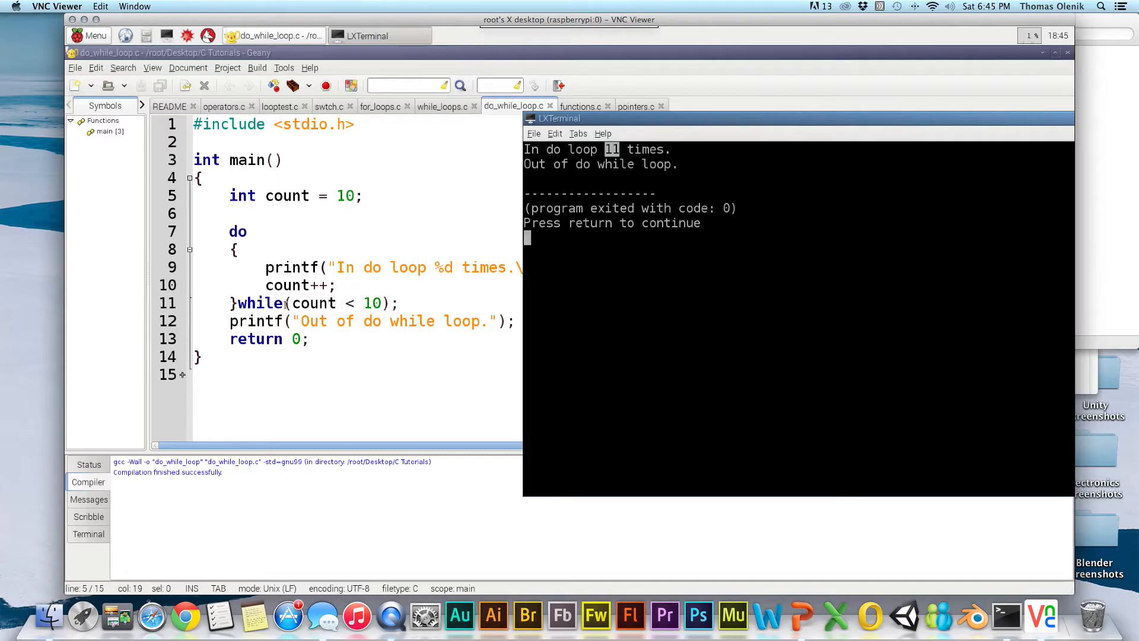
mouse_move(991, 145)
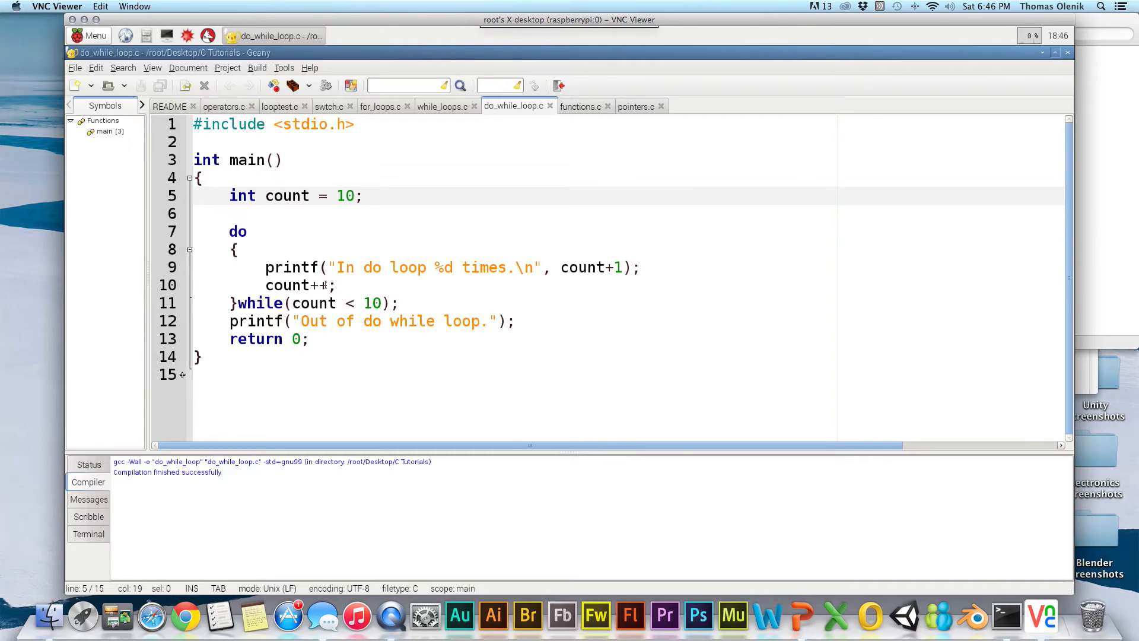
Comment out count++ on line 10 with // and change count's start from 10 to 9
click(363, 196)
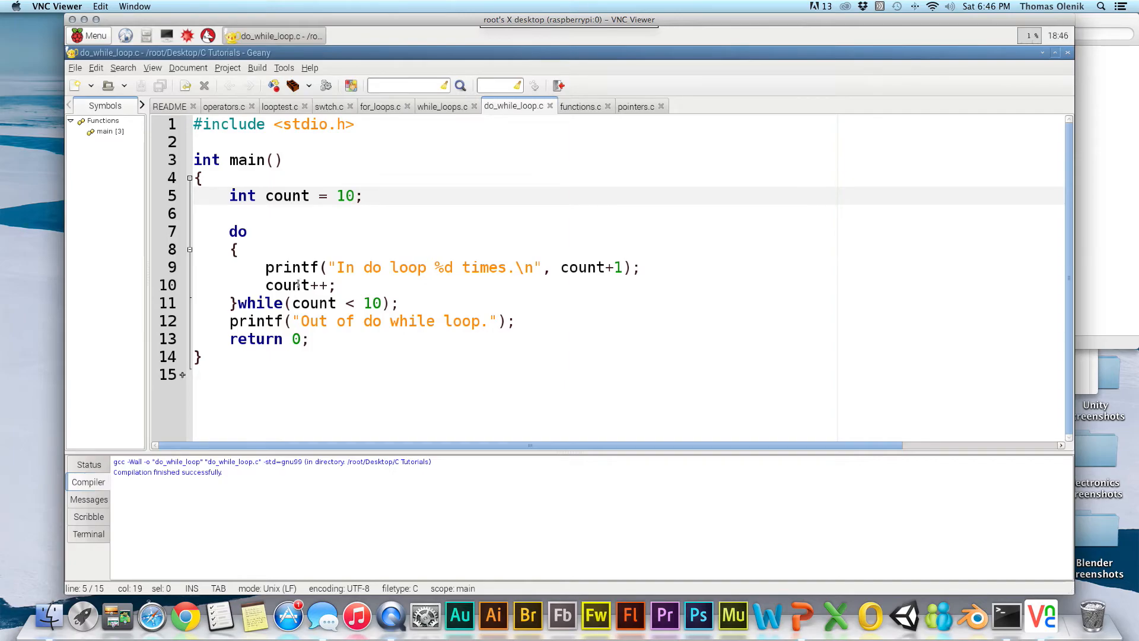
click(362, 195)
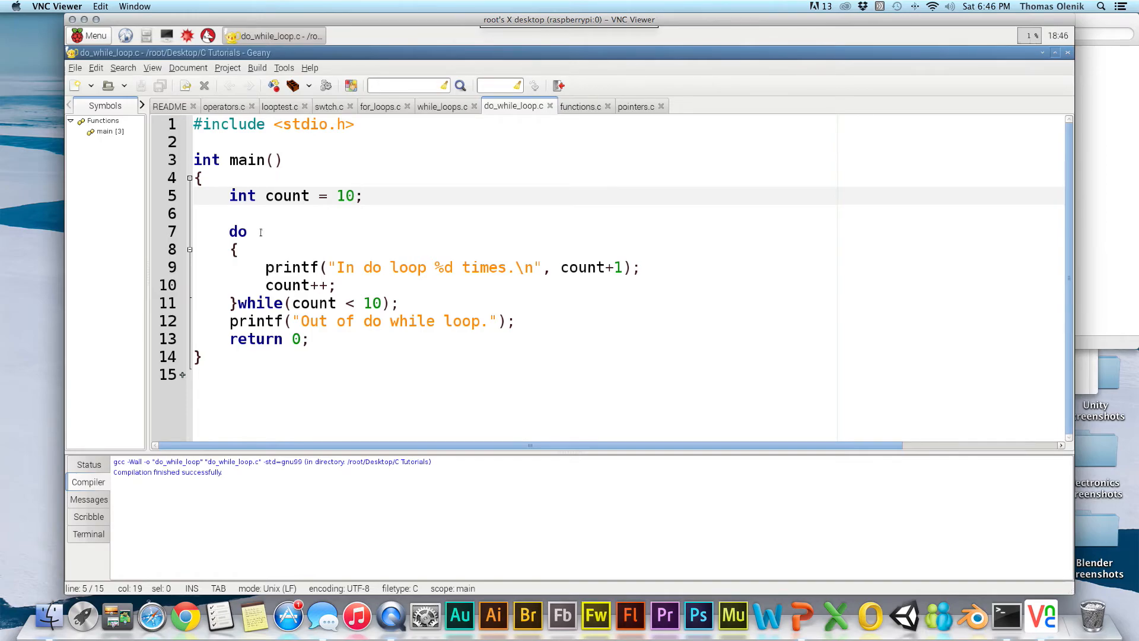
mouse_move(318, 277)
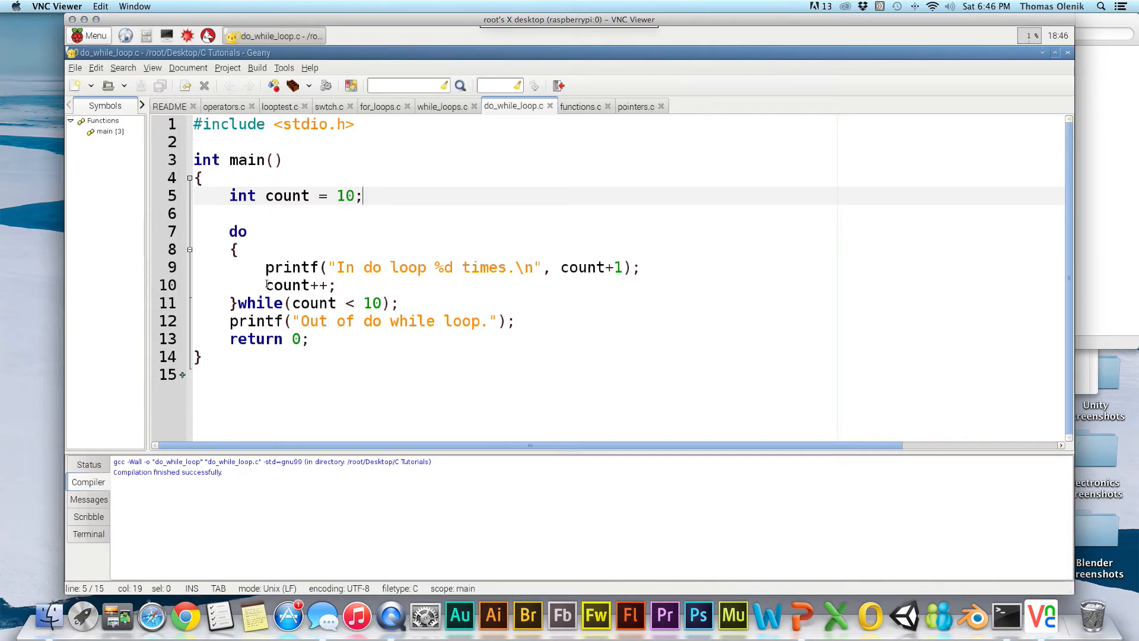
click(266, 285)
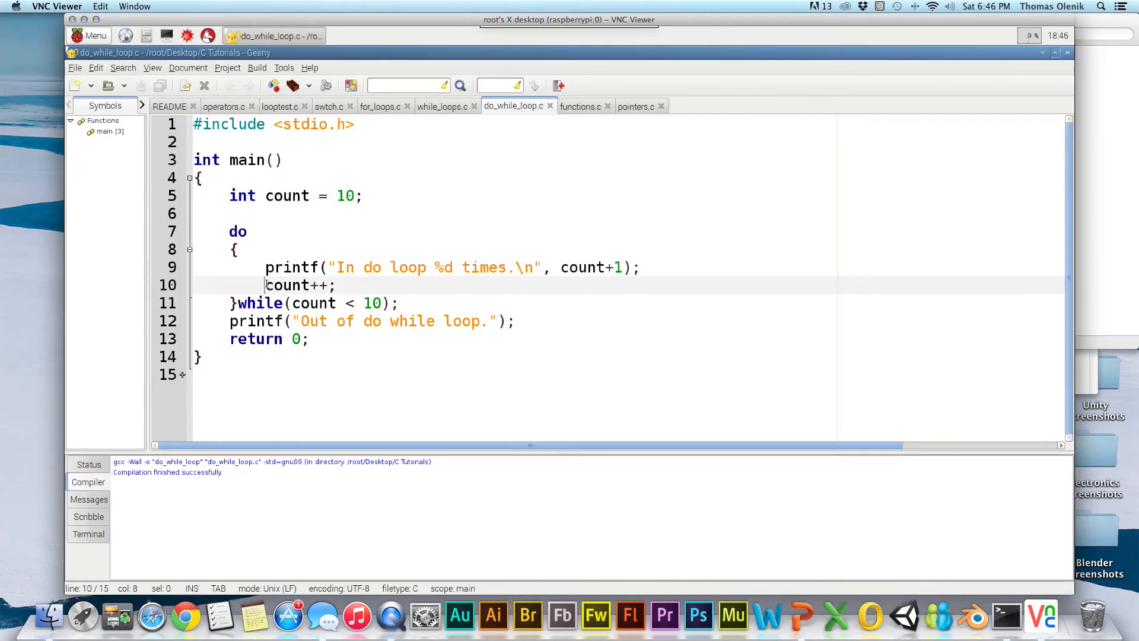
text(//)
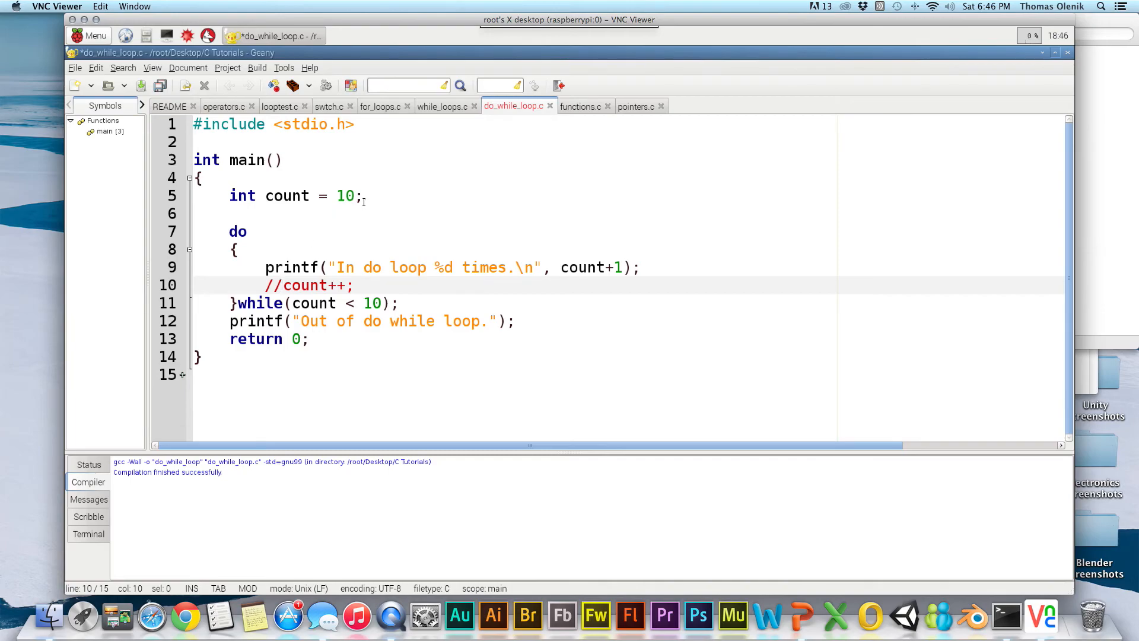
click(355, 196)
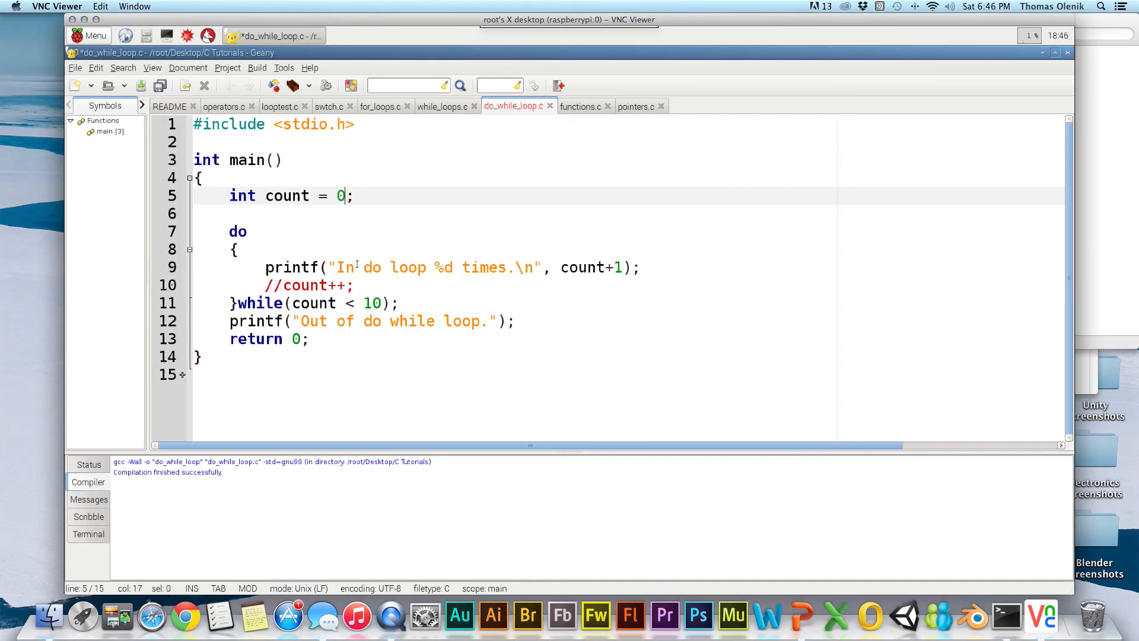
text(9)
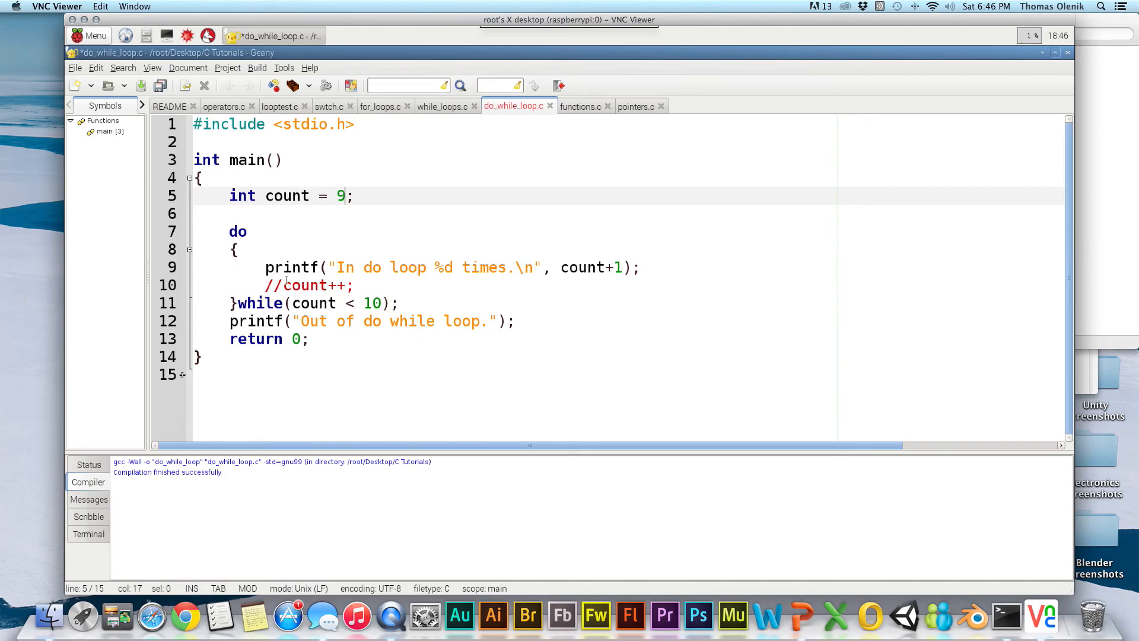
mouse_move(304, 266)
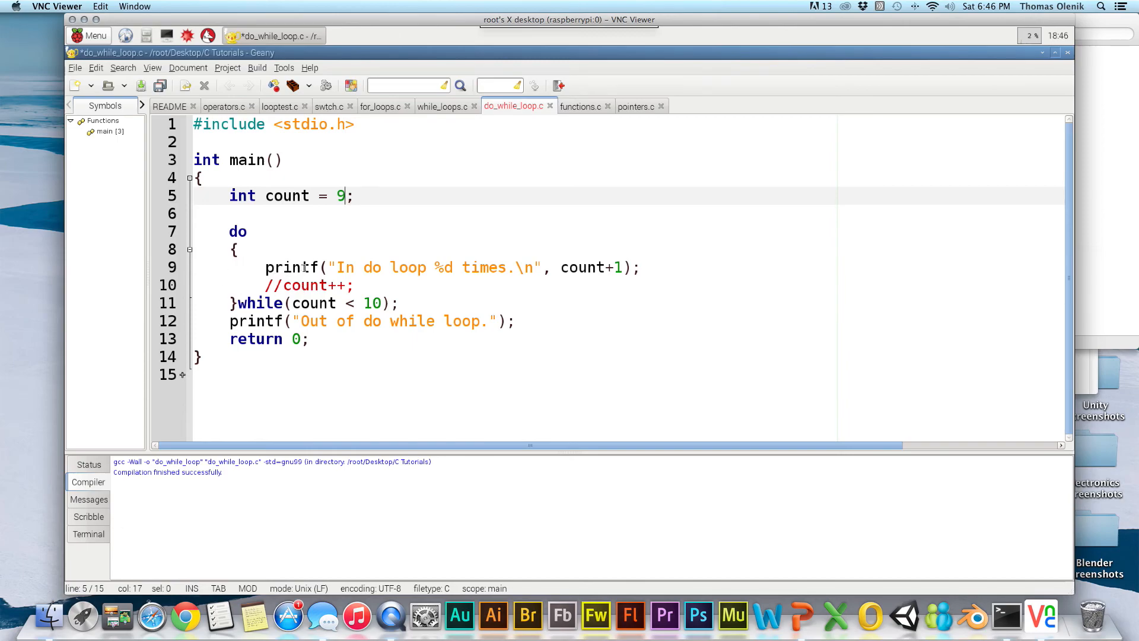